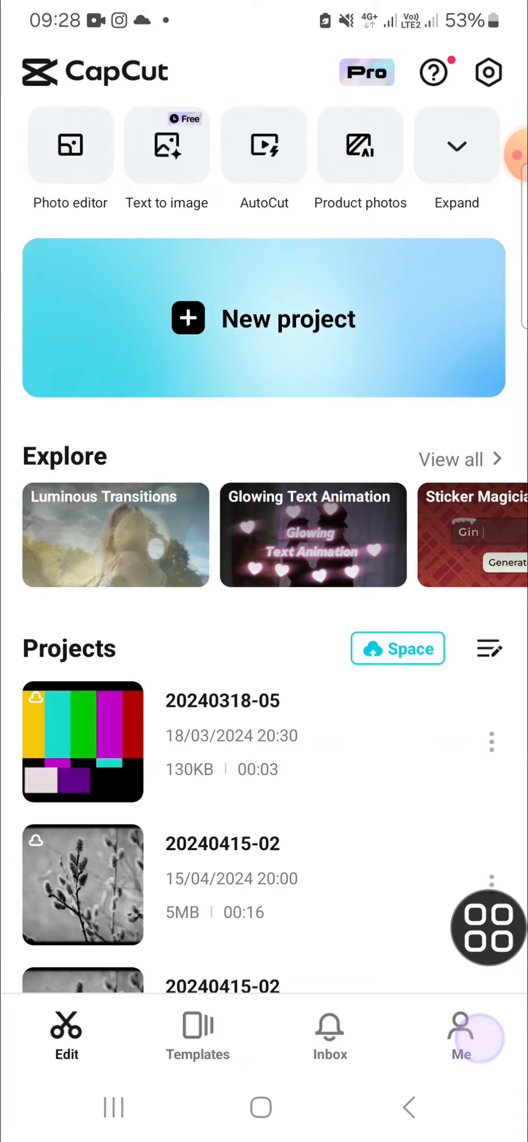
Switch to the Me section to view the account profile with follower counts.
left_click(461, 1033)
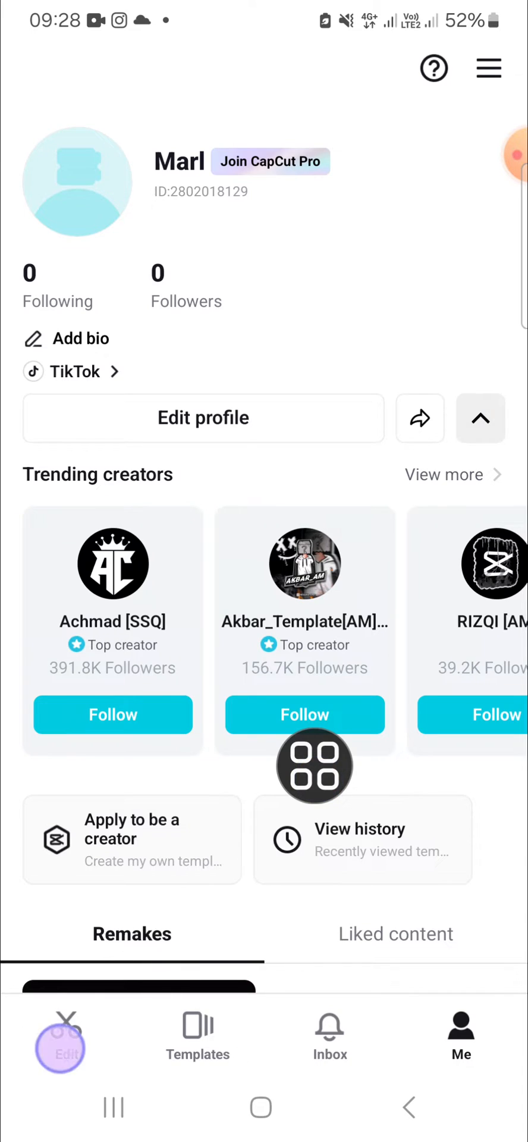
Return to the Edit section to reach the Space entry beside Projects.
left_click(65, 1034)
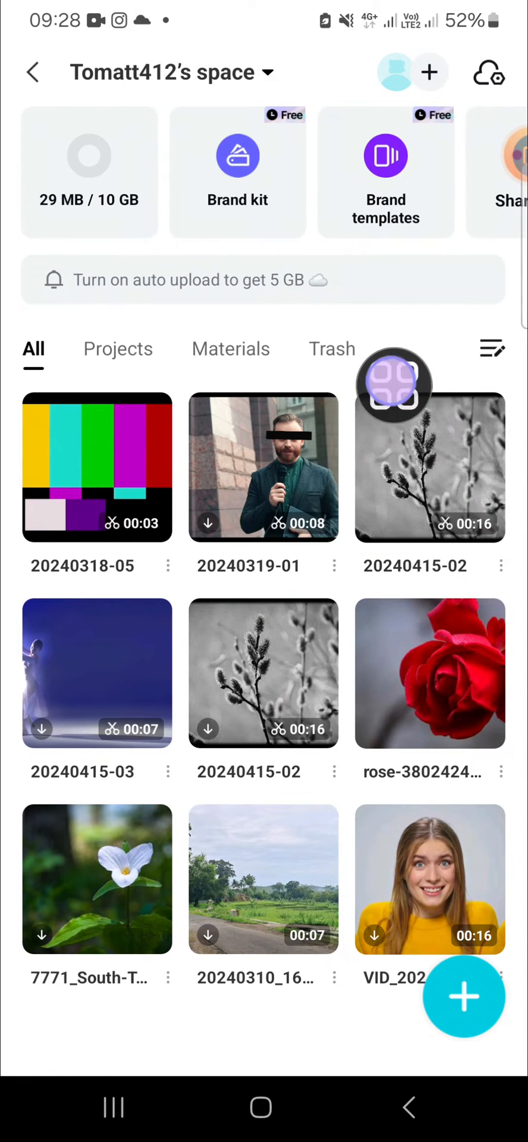
scroll("left", 3)
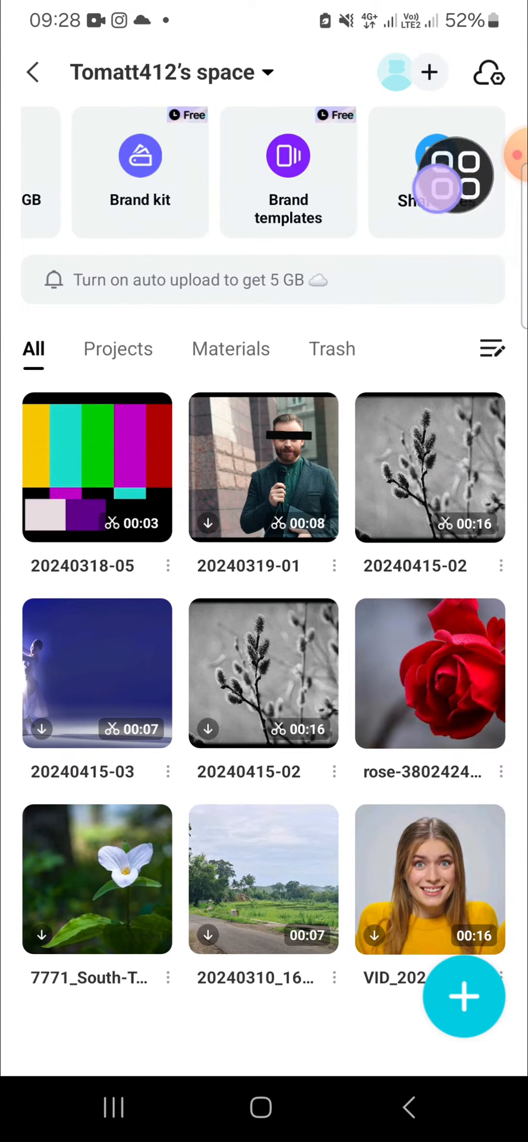
left_click(433, 172)
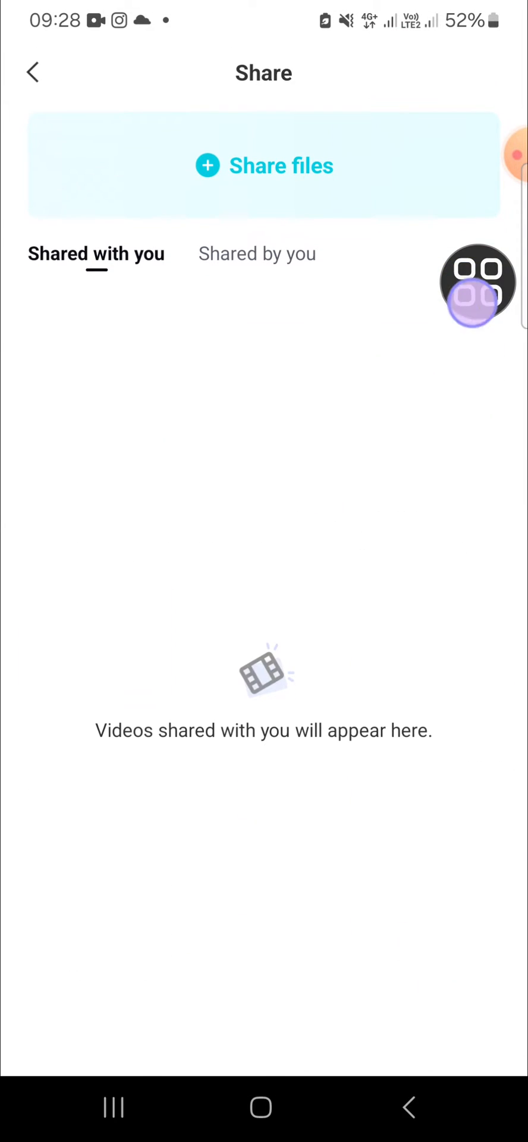
left_click(264, 166)
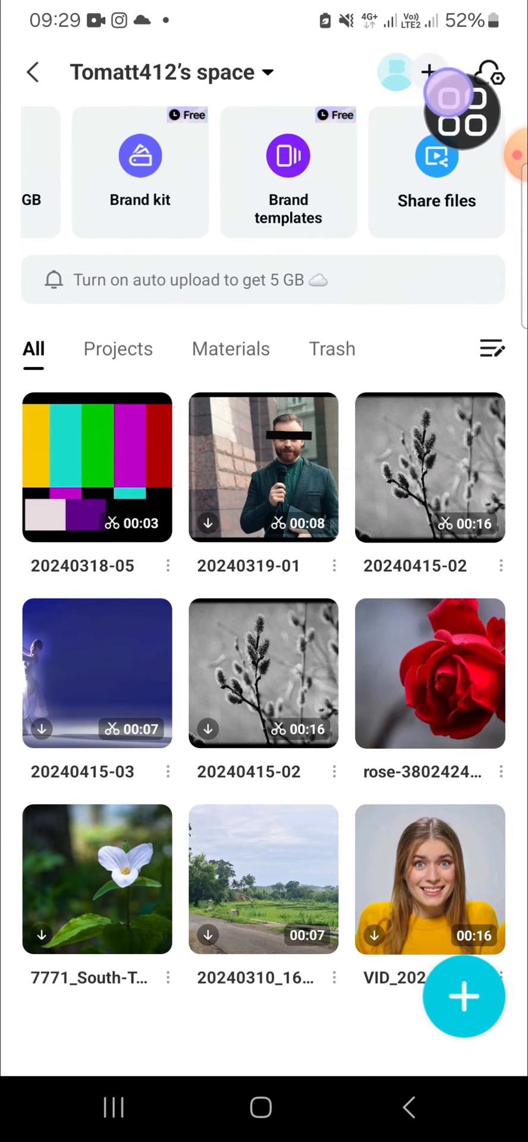
left_click(463, 110)
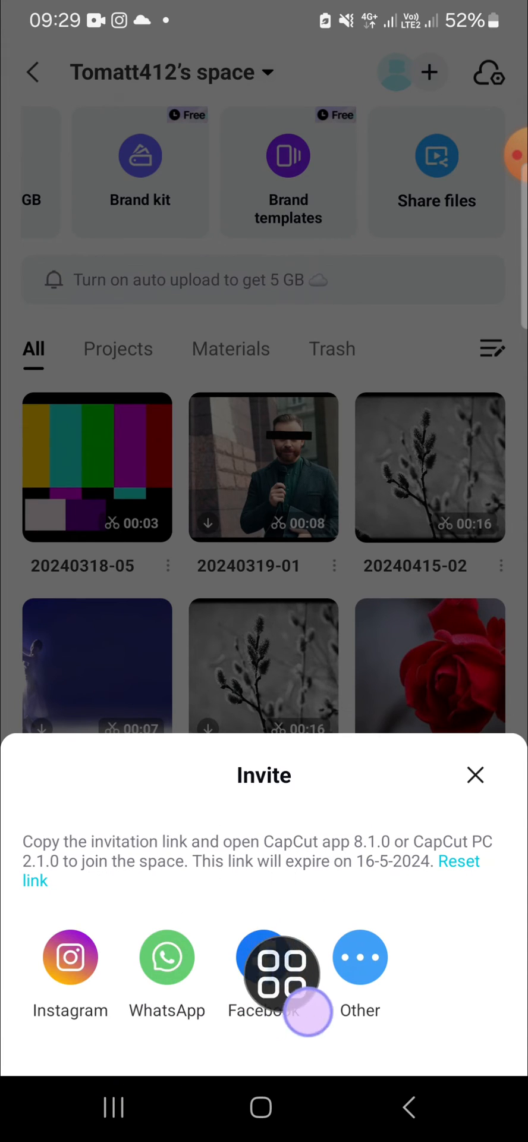
left_click(475, 774)
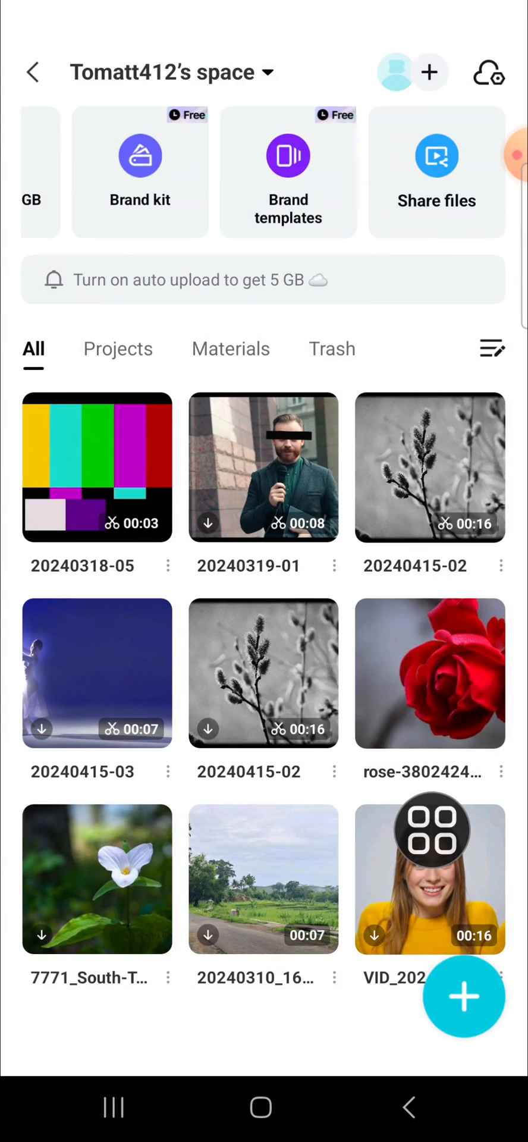